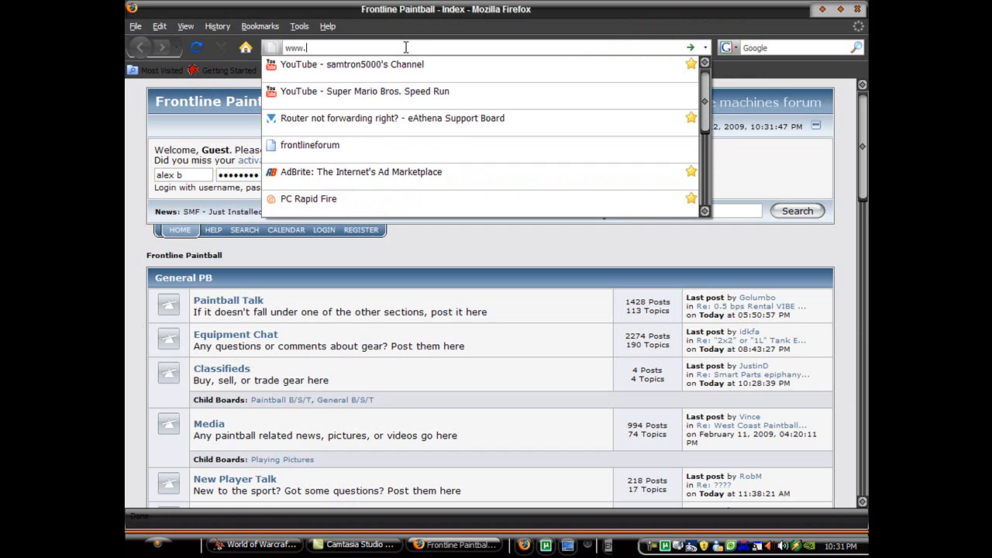
- Visit yawcam.com in Firefox, then close the browser to reveal the desktop
text(yawcam.com/)
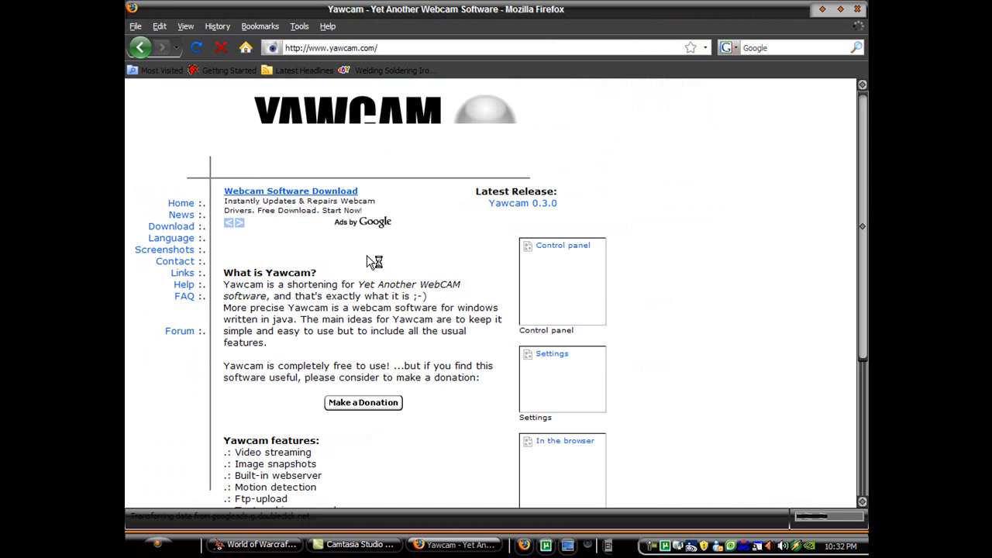
click(171, 226)
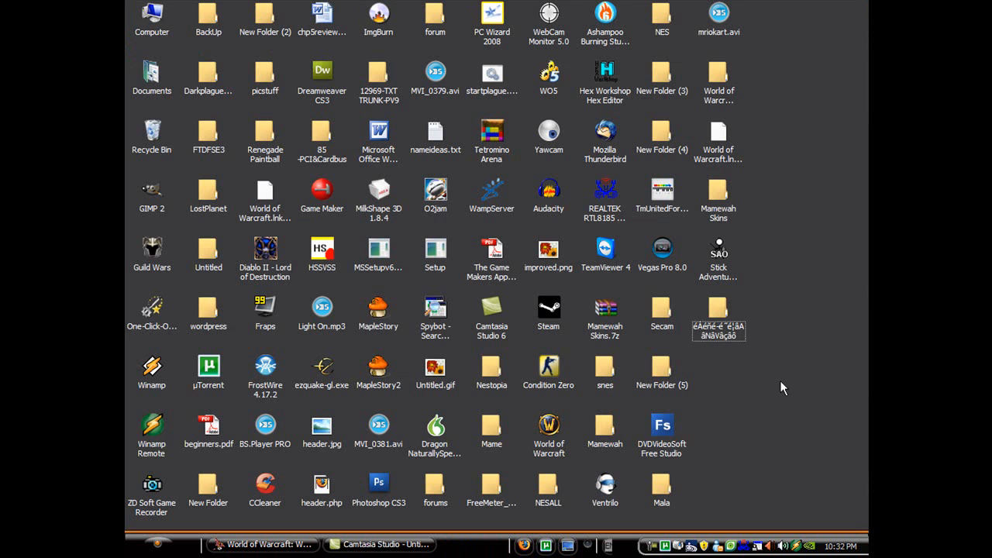
- Launch Yawcam and detect the USB2.0 PC Camera (SN9C201) as the webcam
double_click(548, 130)
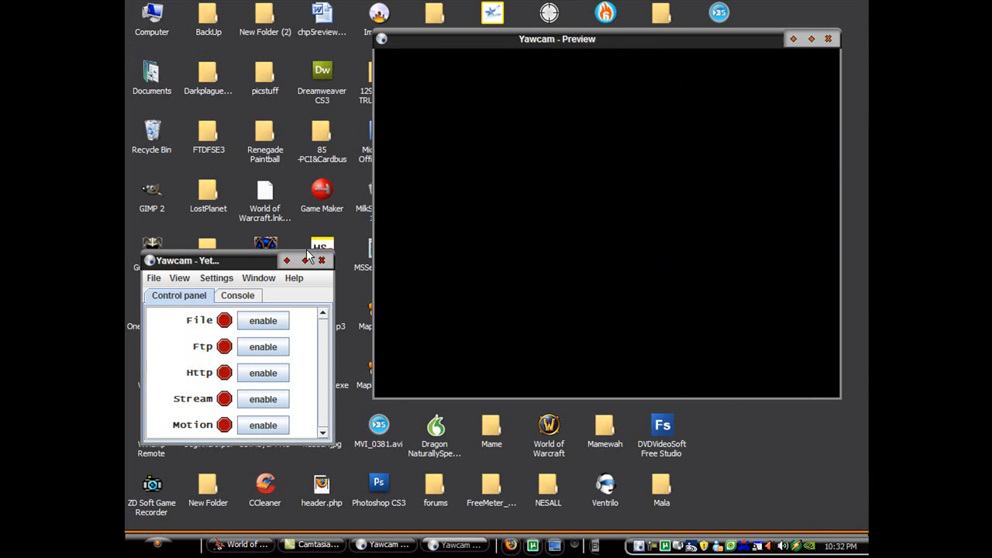
click(217, 277)
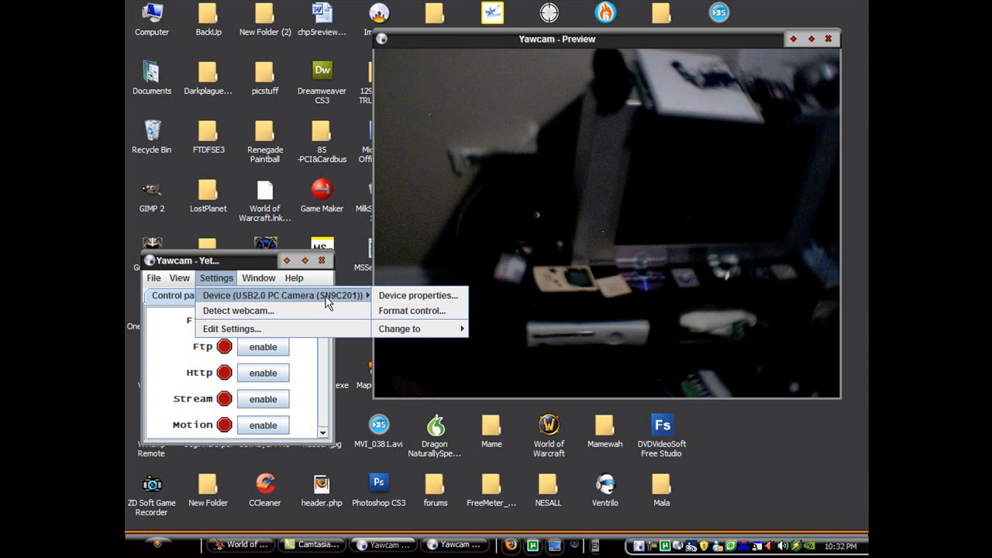
click(239, 310)
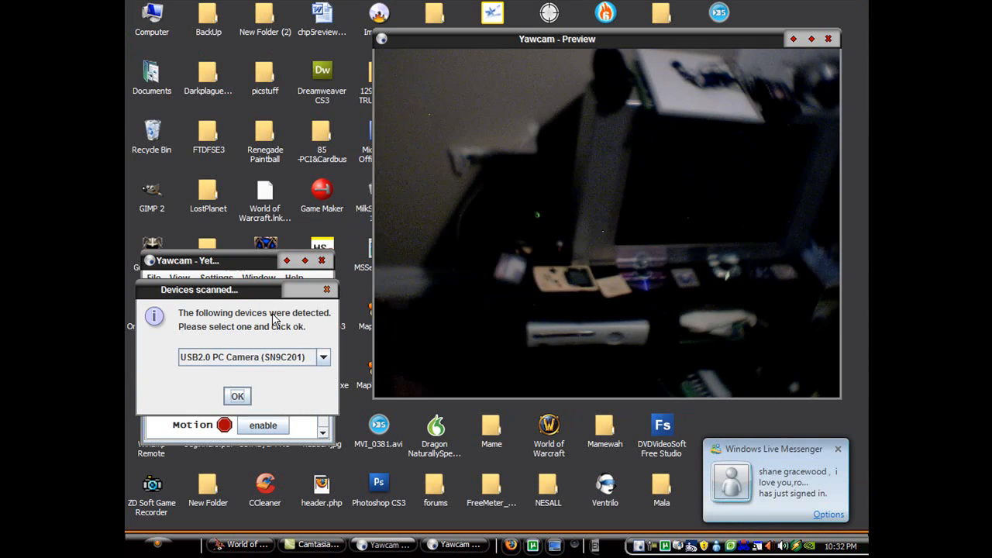
click(237, 396)
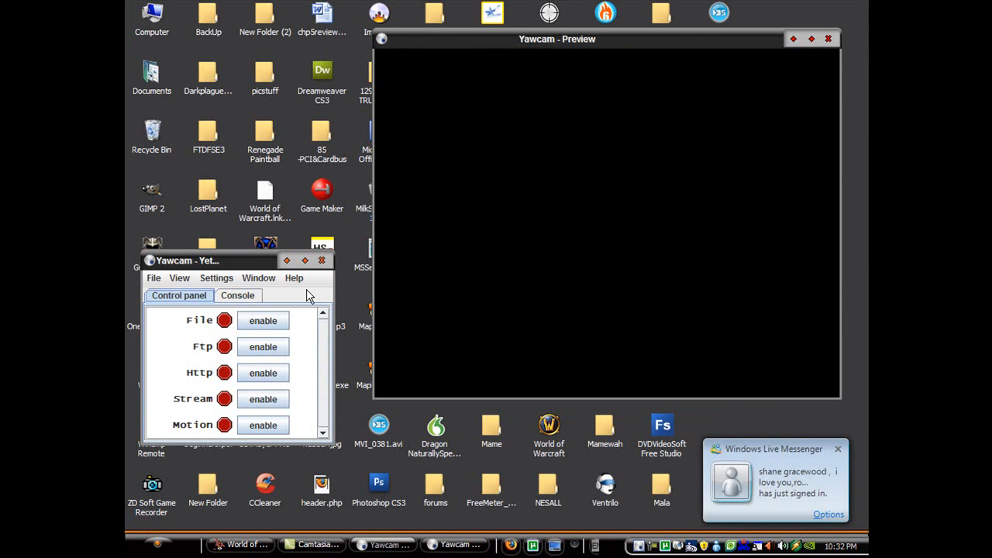
mouse_move(257, 279)
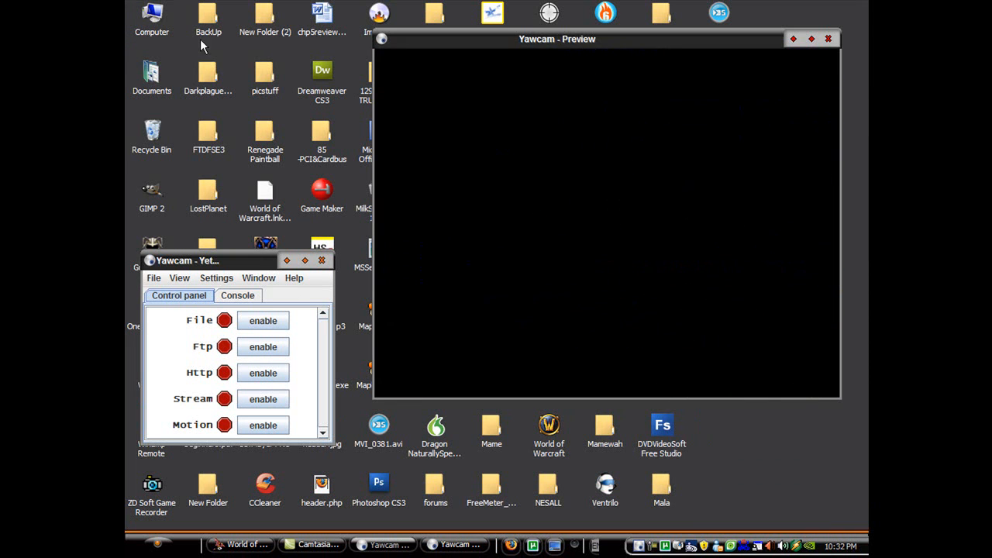
mouse_move(269, 285)
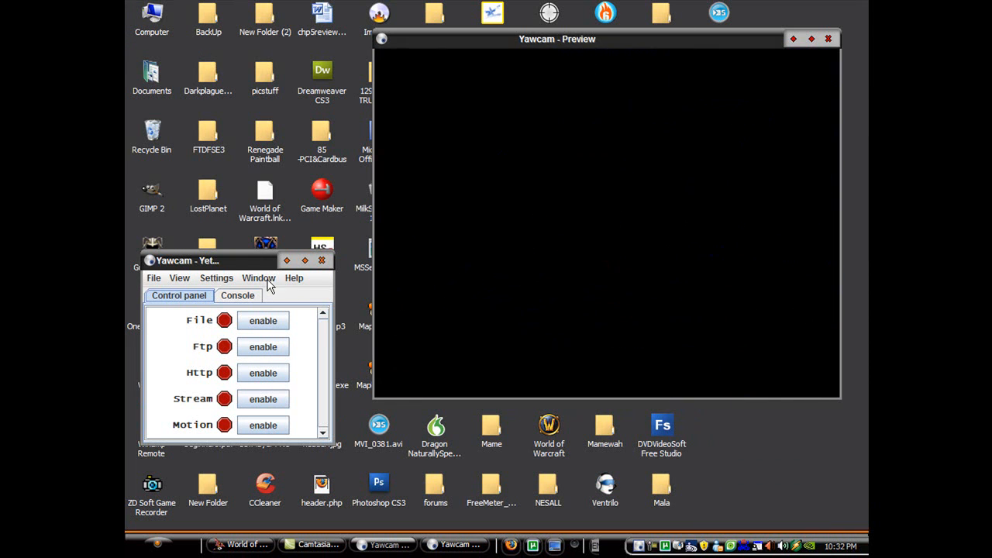
mouse_move(172, 343)
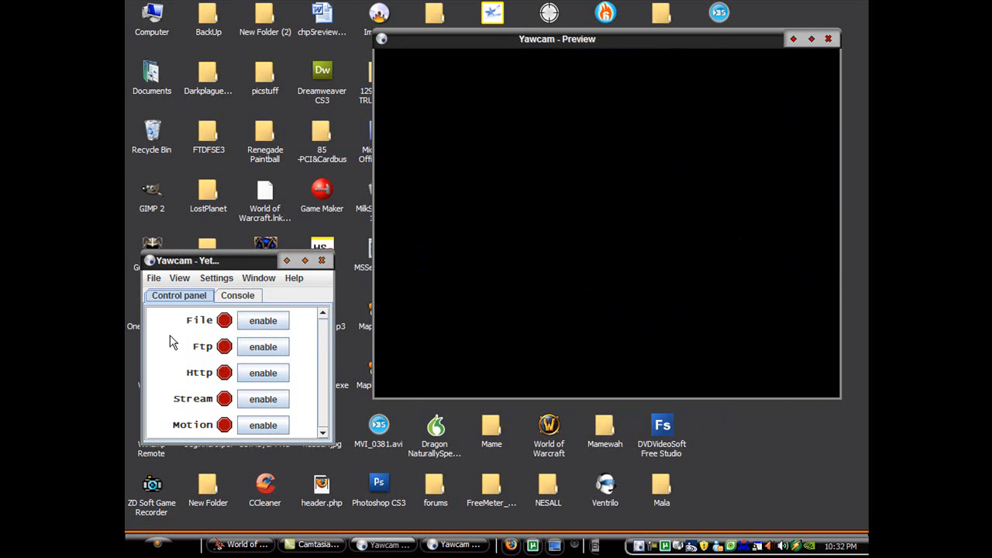
mouse_move(326, 370)
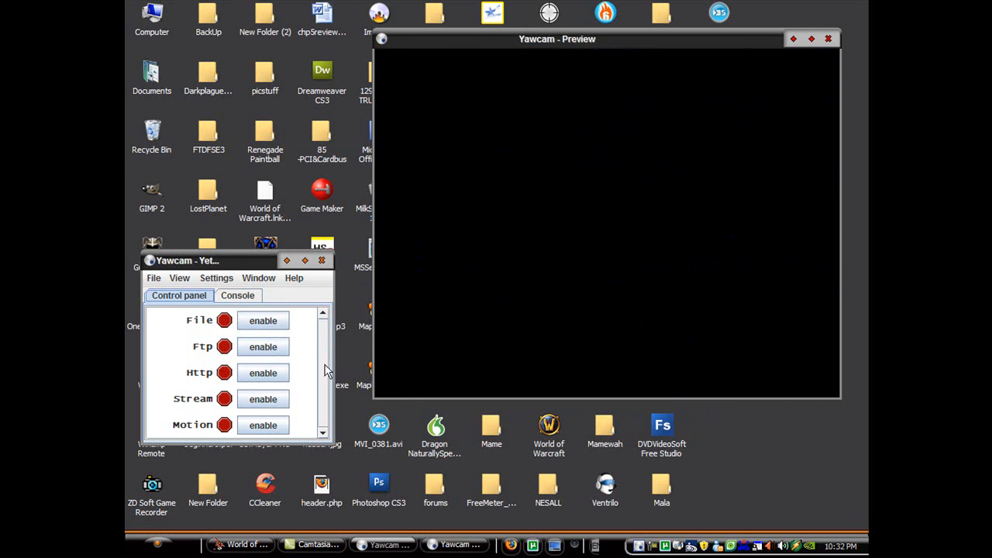
mouse_move(608, 317)
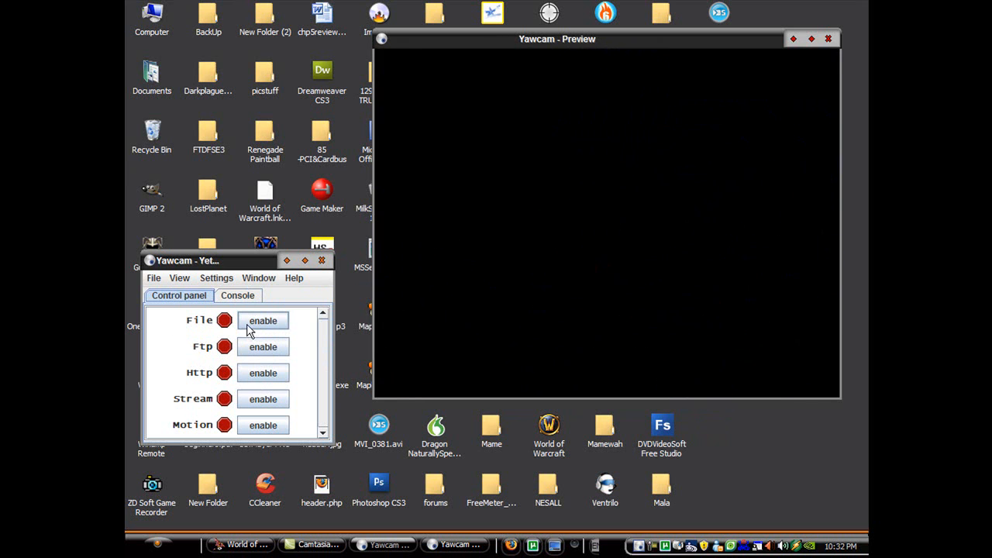
mouse_move(258, 352)
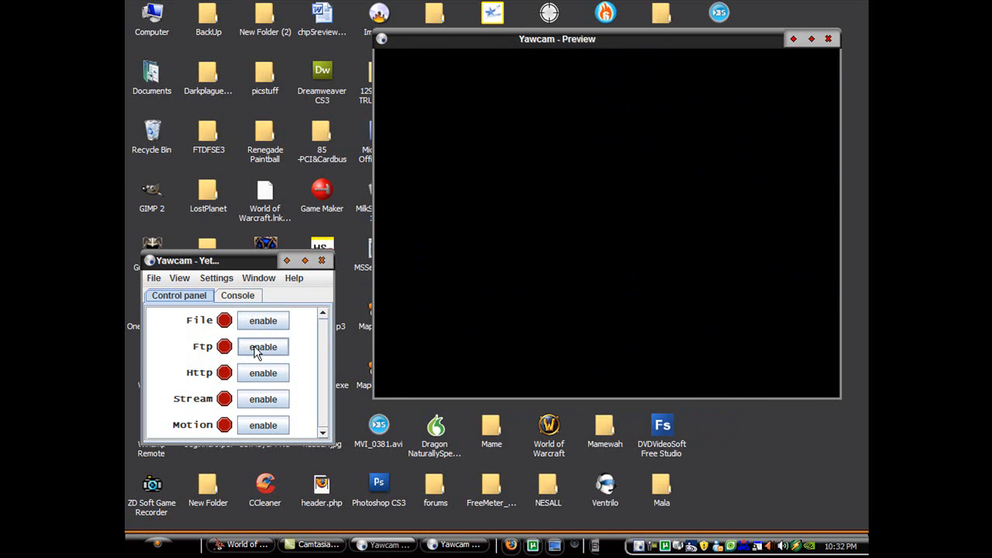
mouse_move(272, 354)
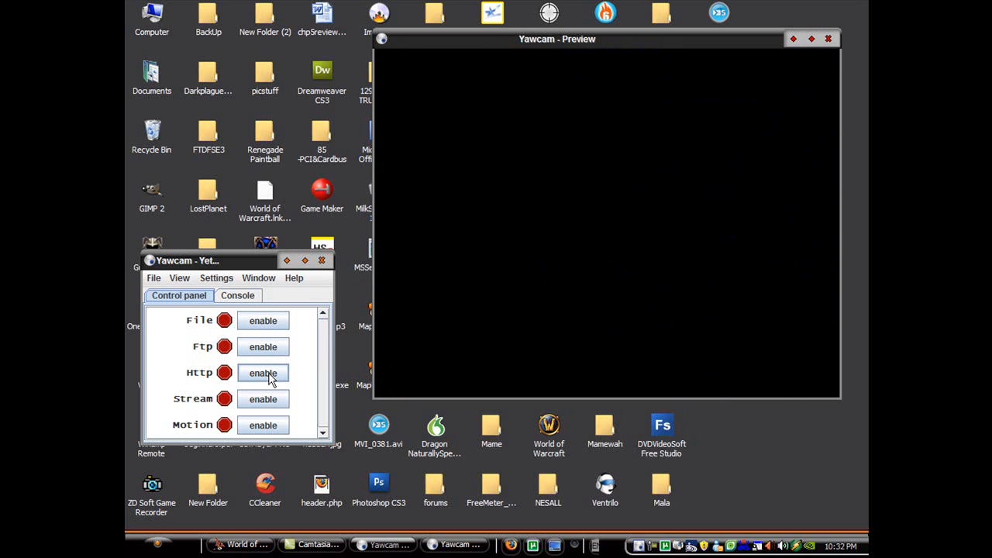
mouse_move(262, 403)
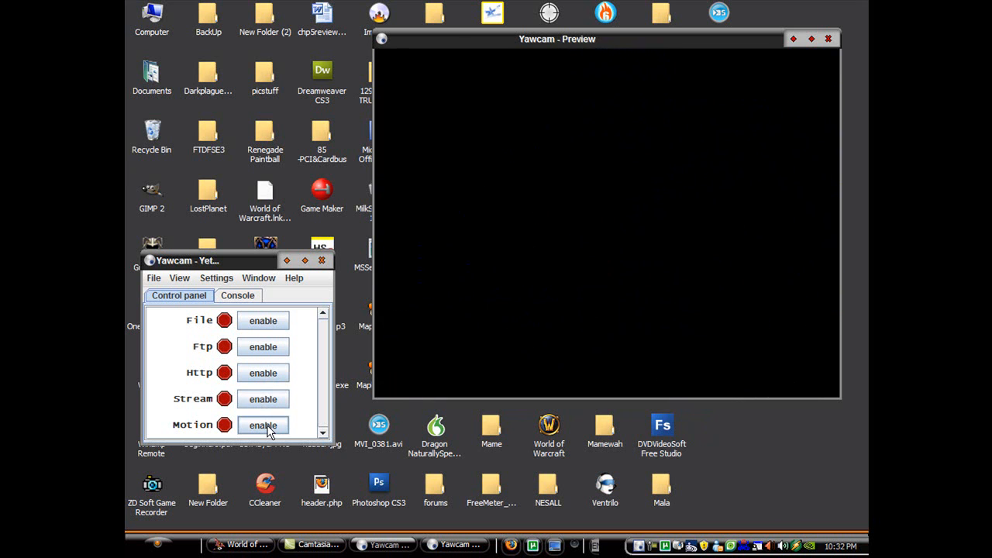
mouse_move(245, 290)
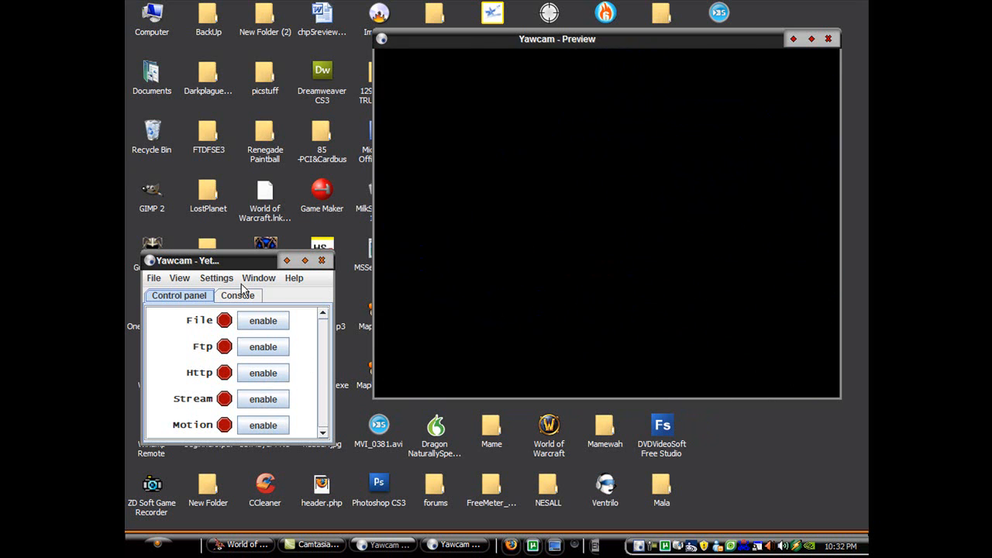
- Enable Save file on motion, storing timestamp-named JPEG snapshots in the Secam folder
click(257, 277)
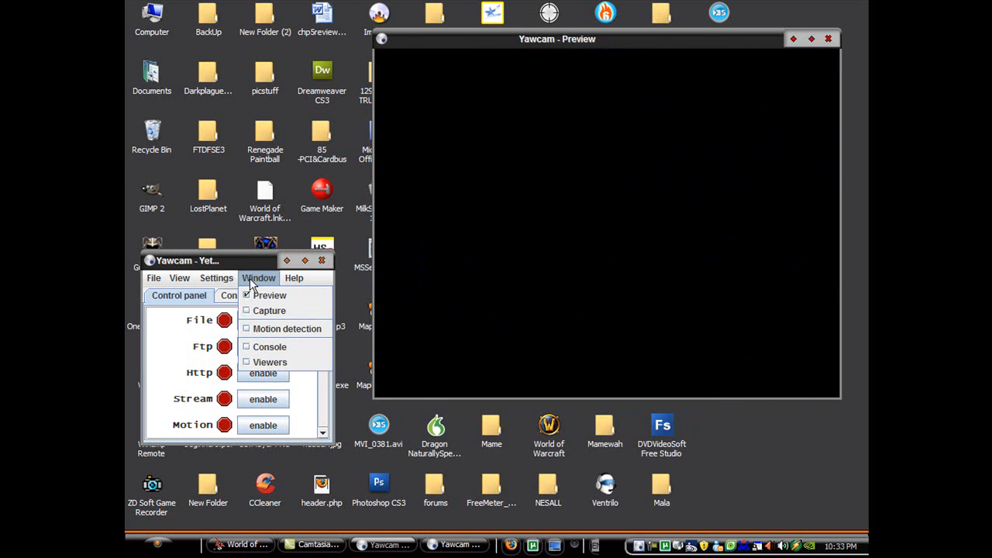
mouse_move(287, 329)
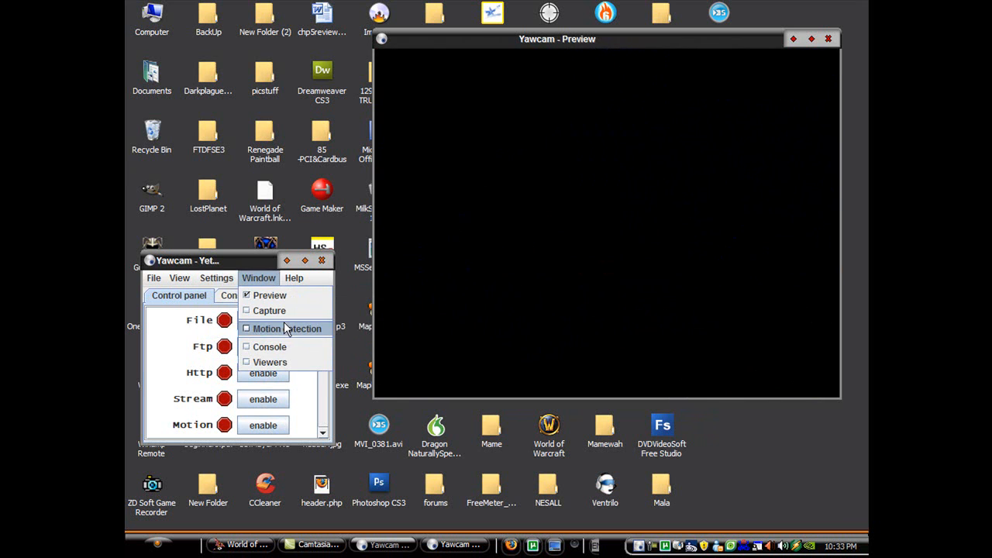
mouse_move(270, 347)
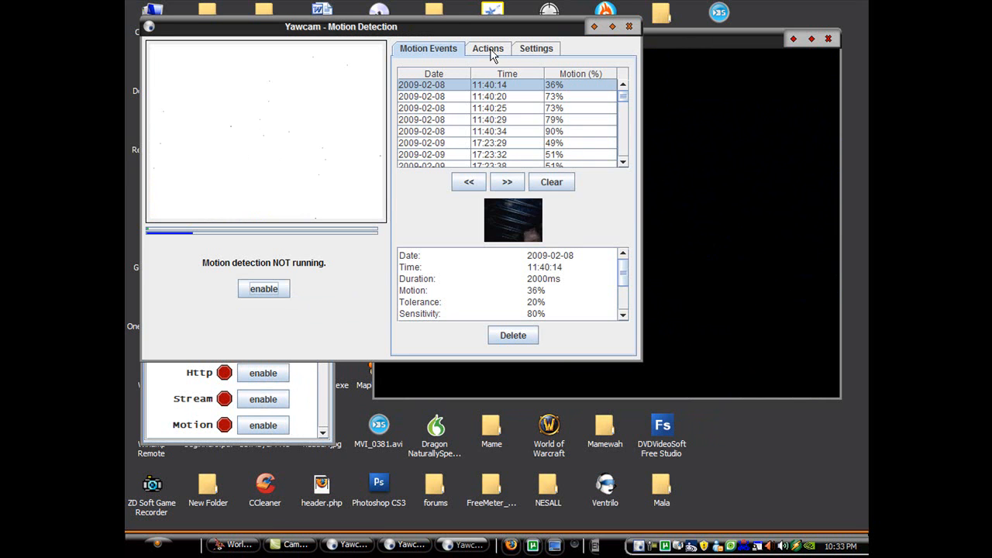
click(486, 48)
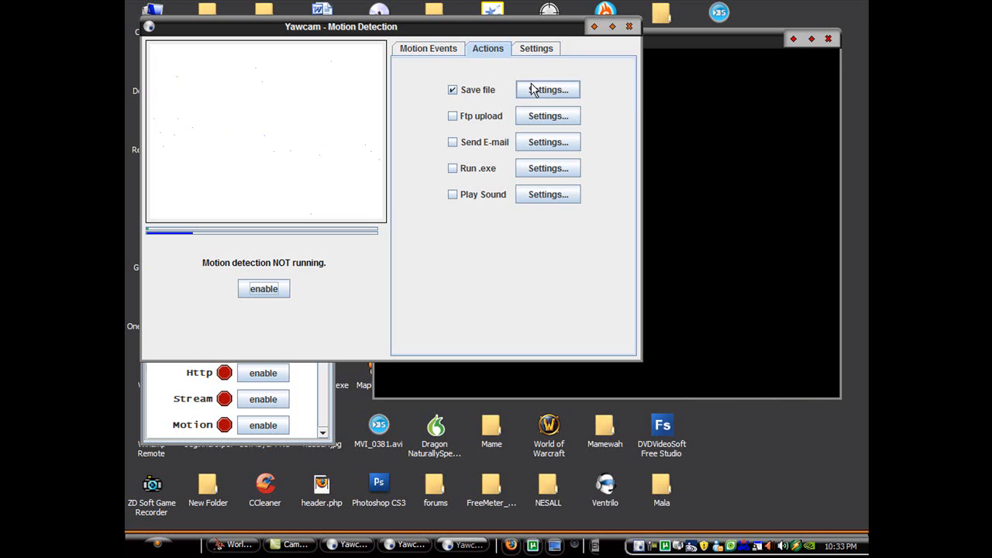
mouse_move(555, 109)
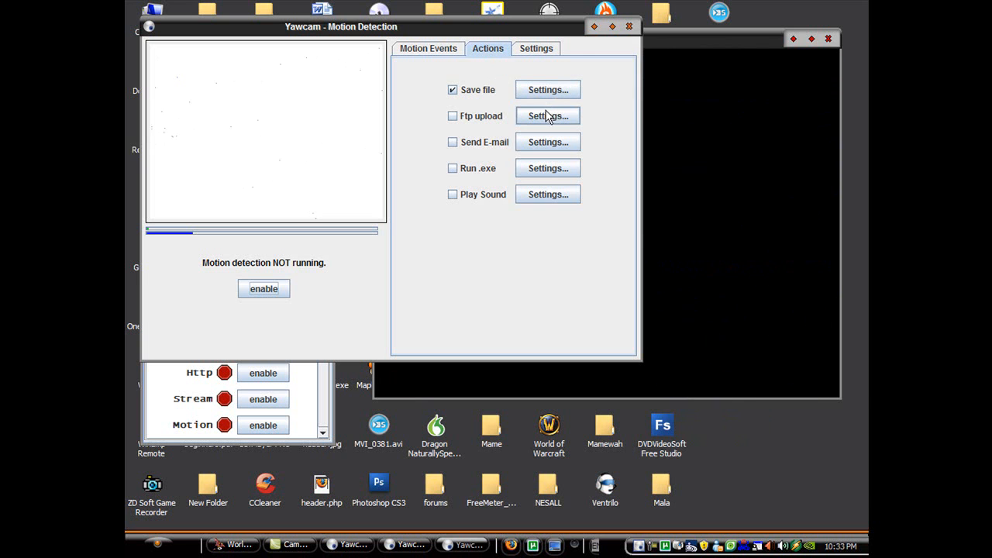
mouse_move(530, 112)
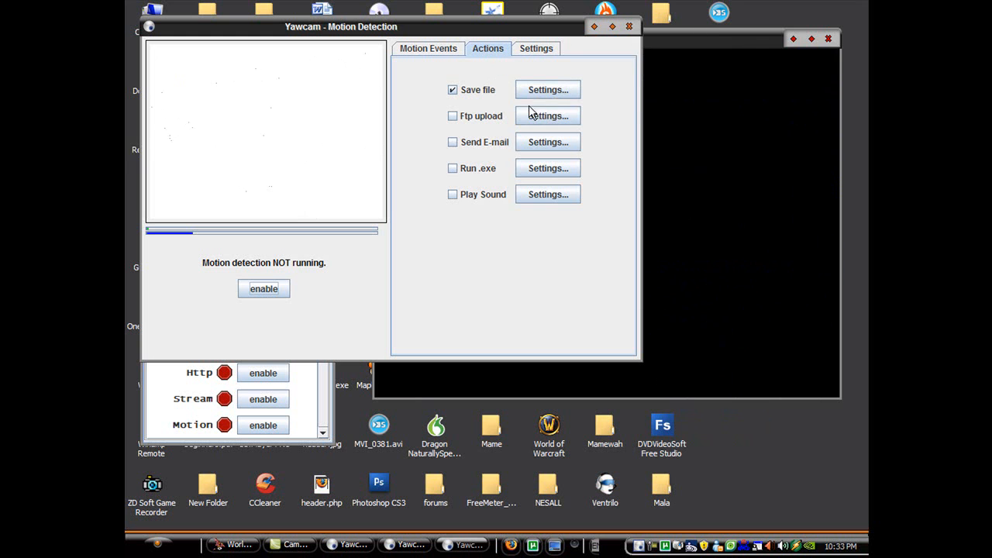
click(547, 89)
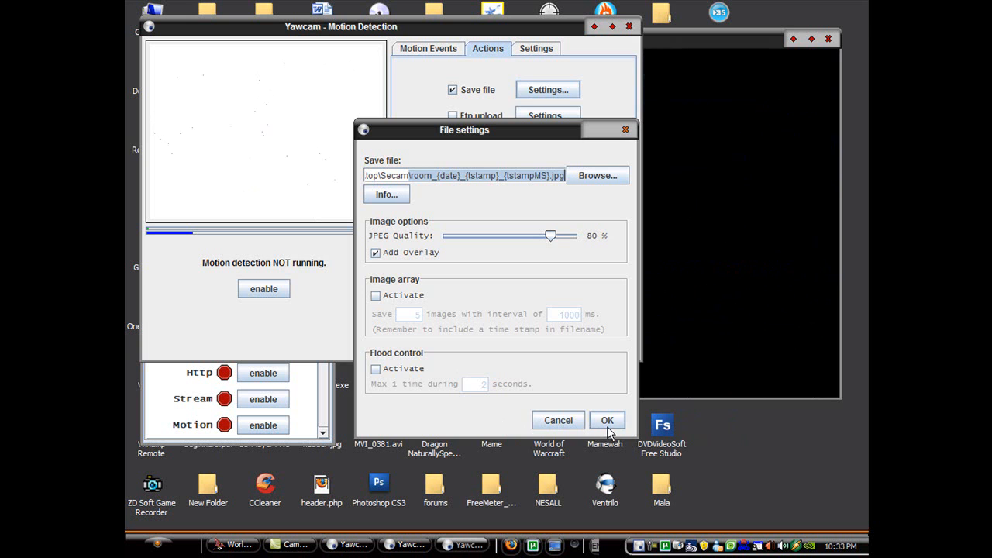
click(607, 421)
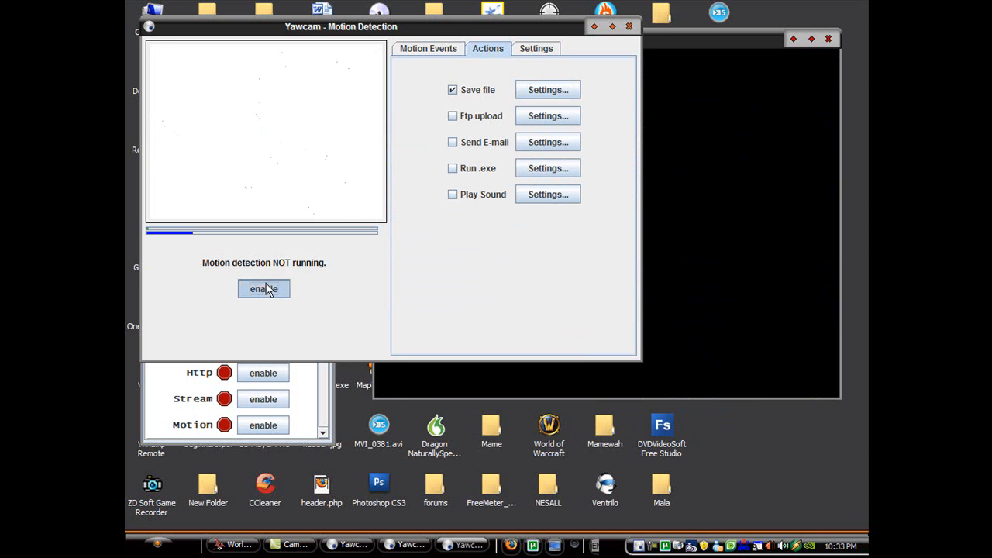
- Enable motion detection and the HTTP server from the control panel
click(263, 289)
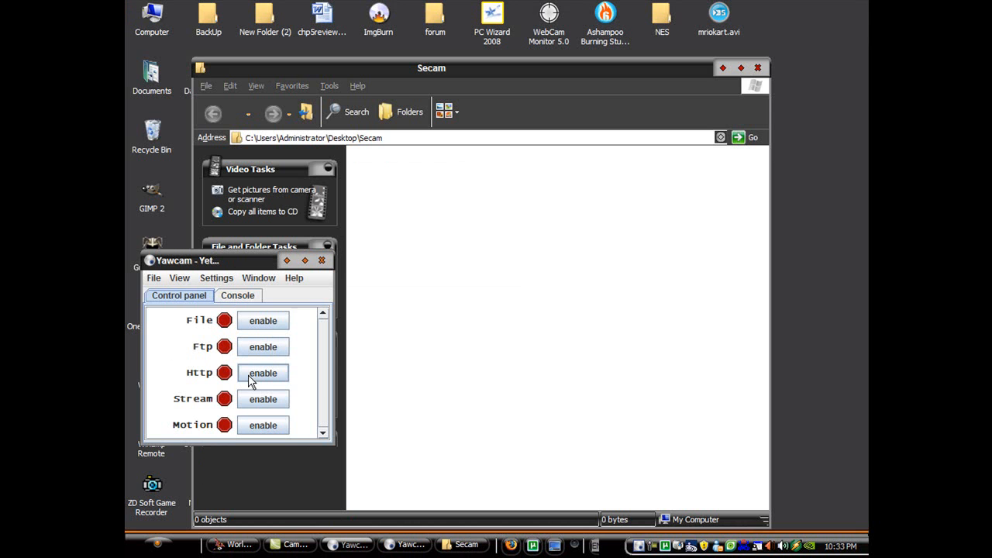
click(264, 372)
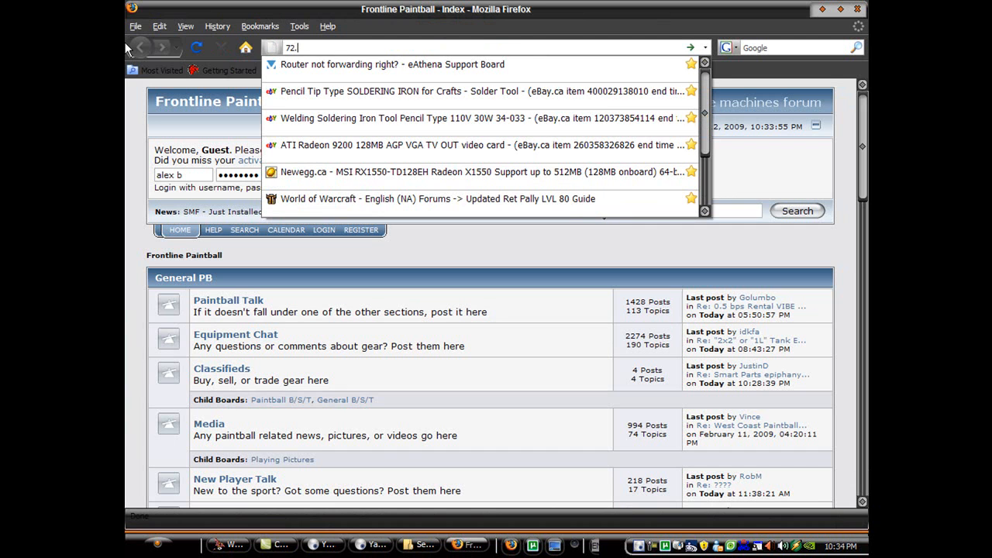
text(whatis)
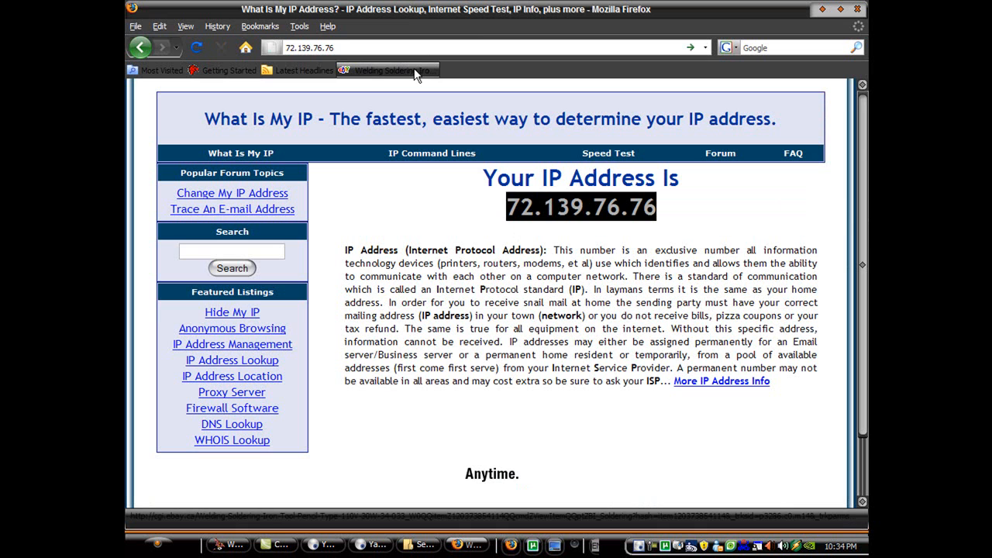
text(:8888/)
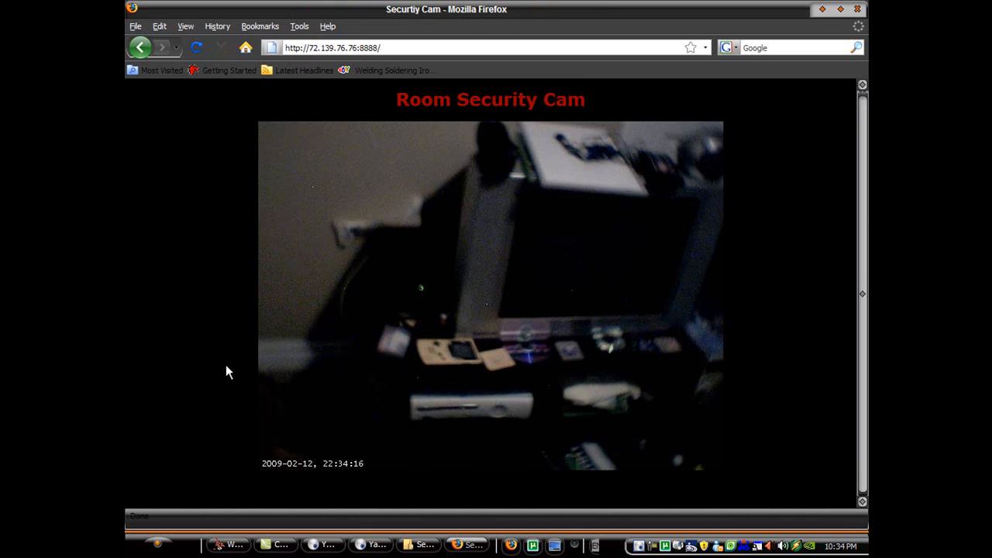
mouse_move(411, 478)
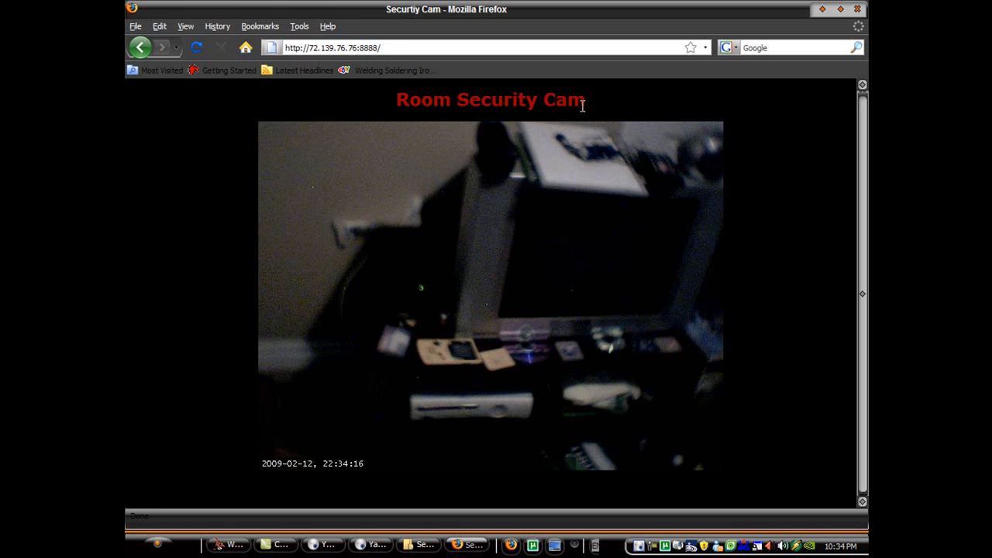
text(update.html)
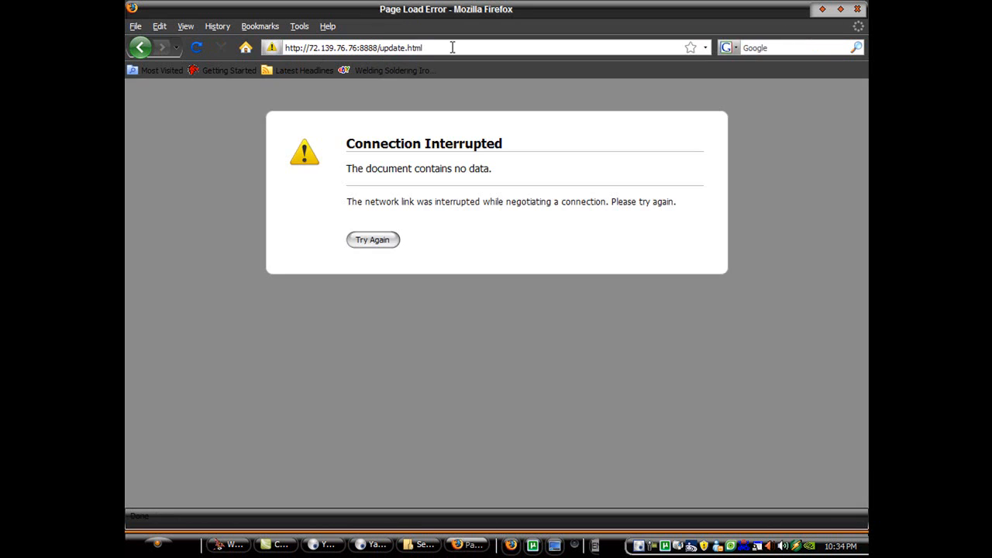
double_click(392, 46)
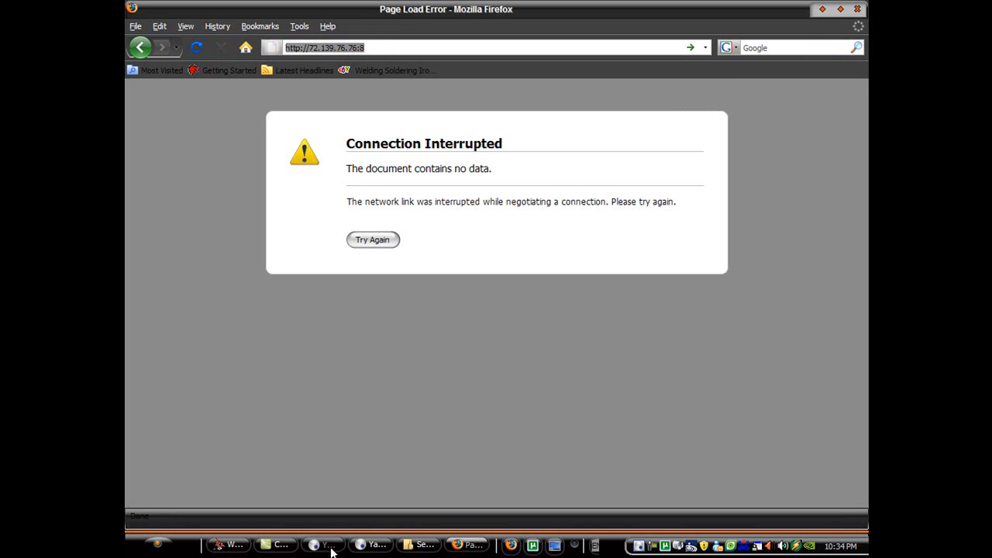
click(322, 545)
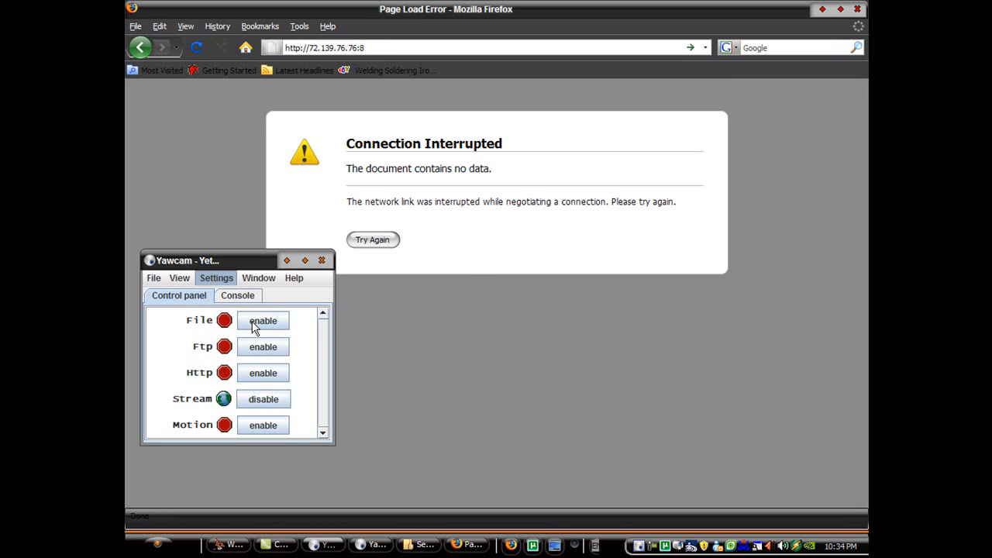
click(217, 278)
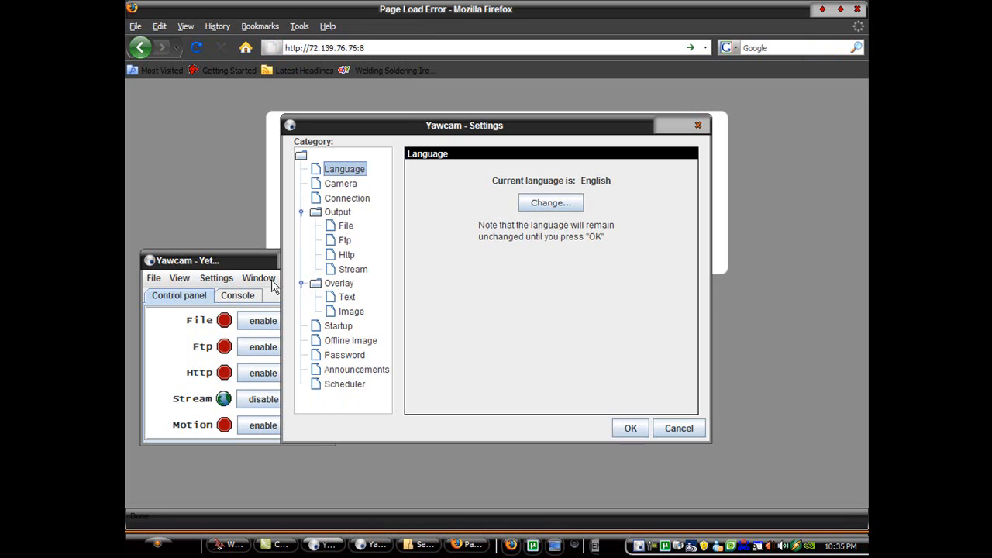
click(353, 270)
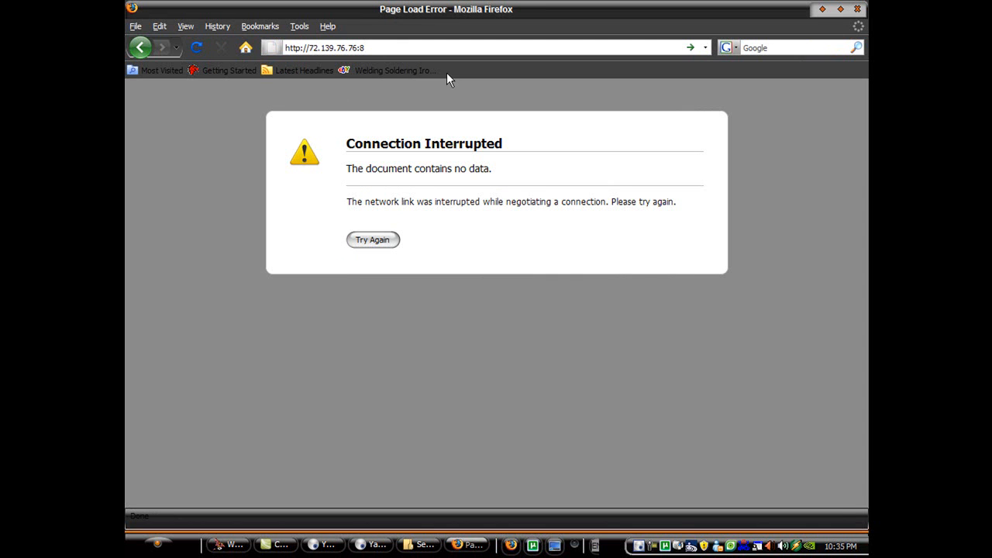
text(081/)
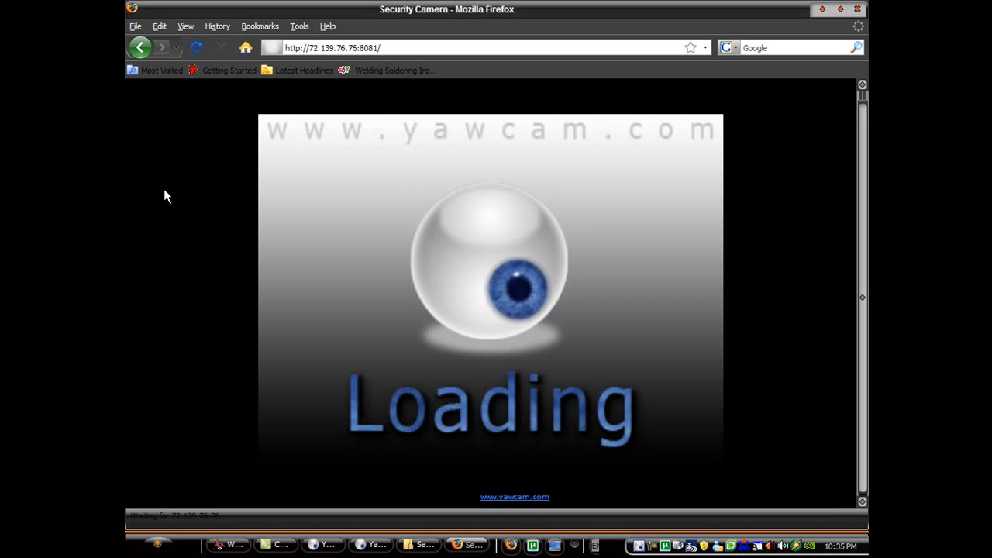
mouse_move(164, 196)
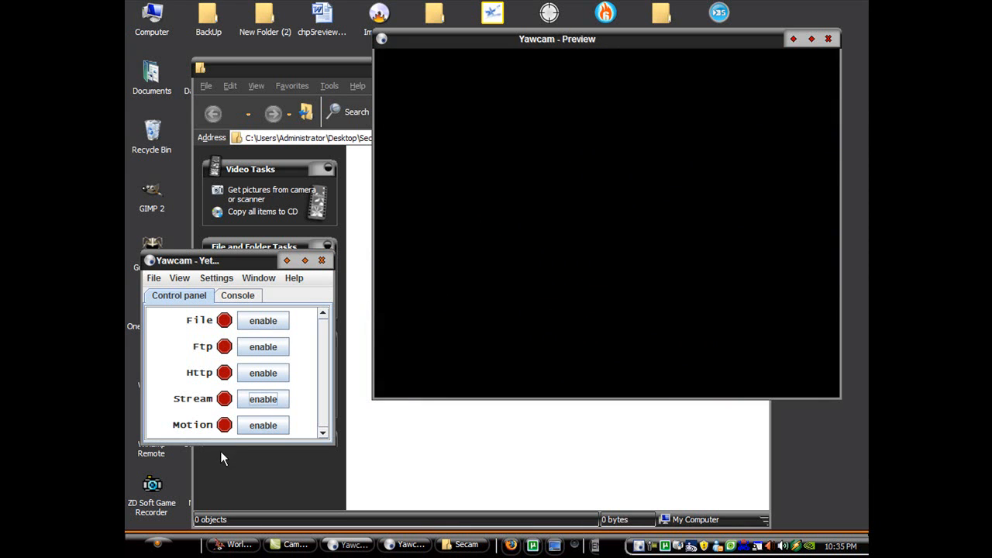
- Watch JPEG snapshots fill the Secam folder and briefly review Edit Settings
click(263, 319)
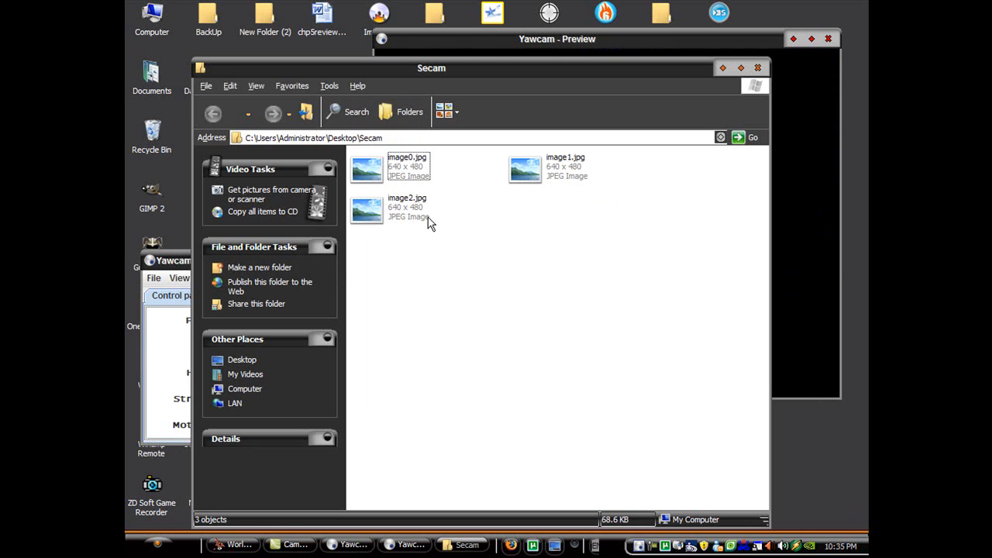
click(217, 278)
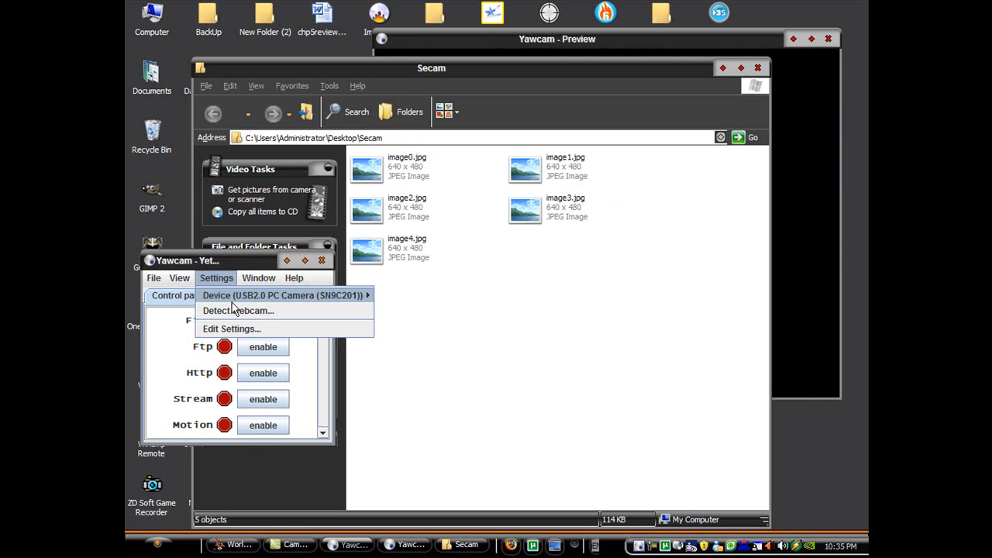
click(231, 329)
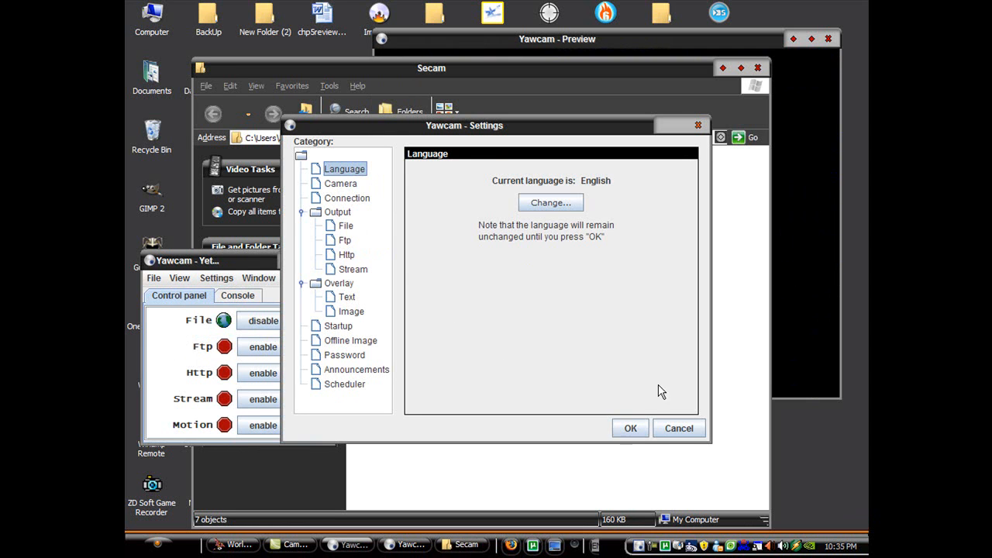
click(346, 227)
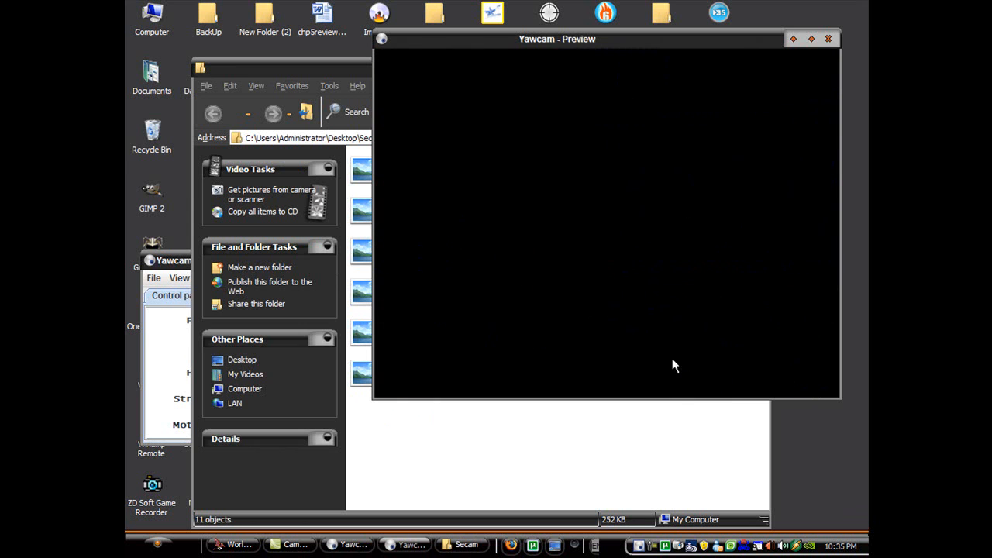
- Bring the Yawcam control panel in front of the preview window
click(217, 277)
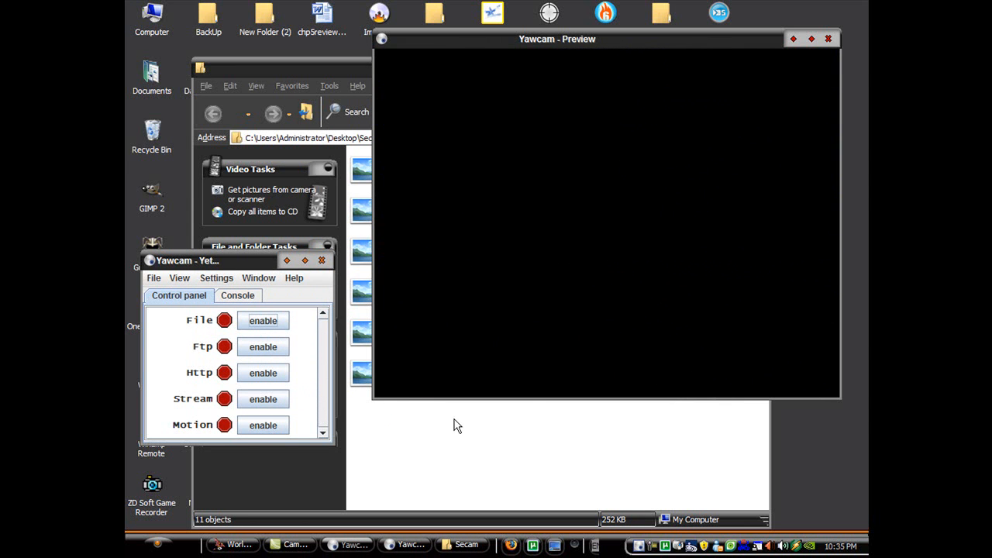
mouse_move(670, 375)
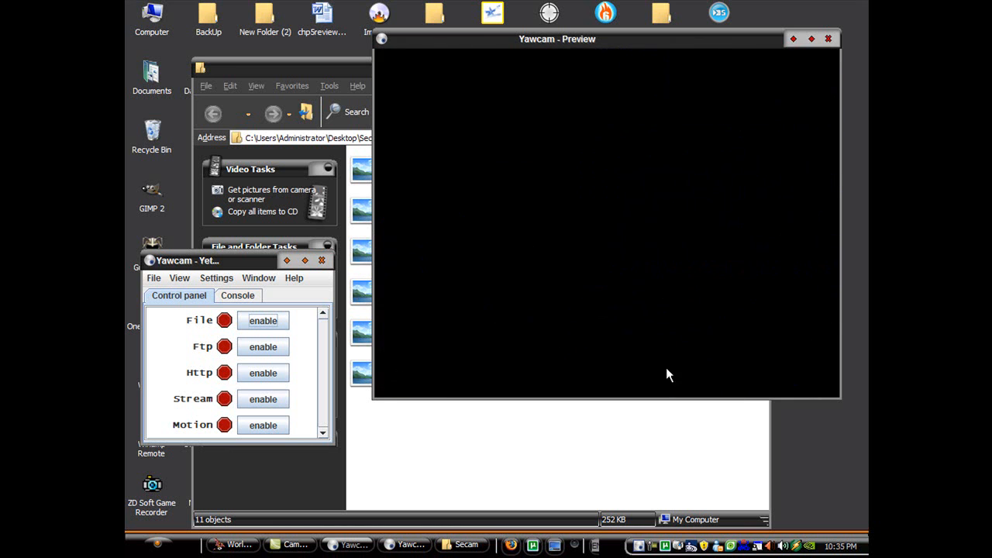
mouse_move(613, 471)
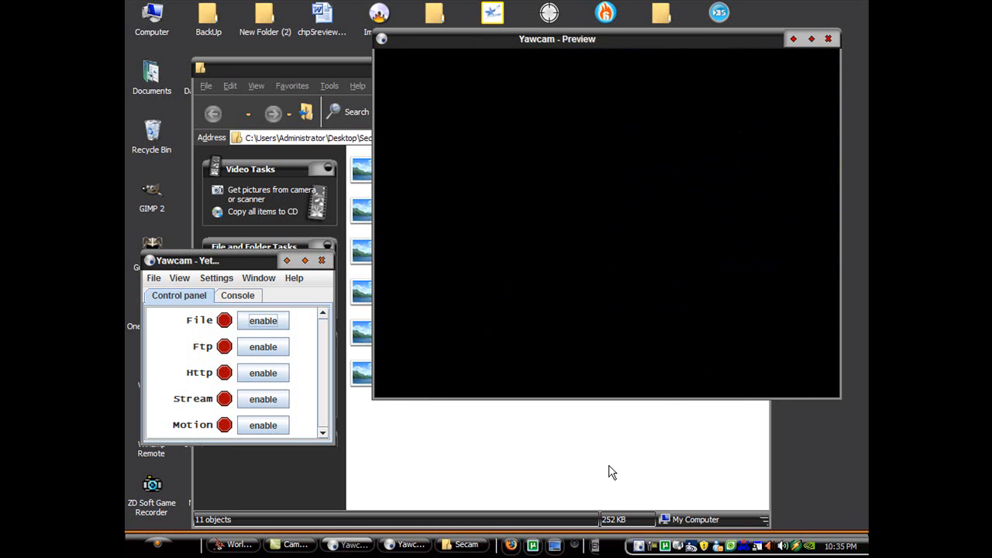